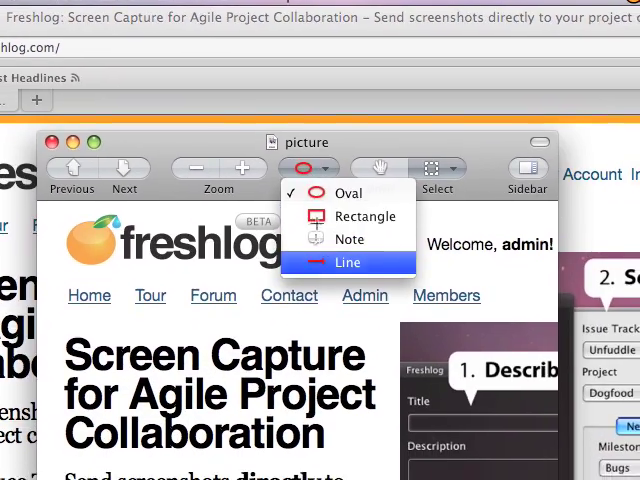
Add a red arrow to the logo and title the upload 'Need more whitespace' with description 'Yeah?'.
left_click(348, 262)
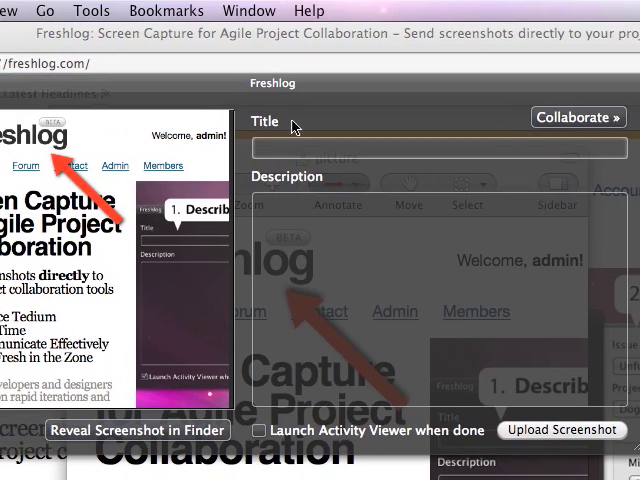
type("Need more")
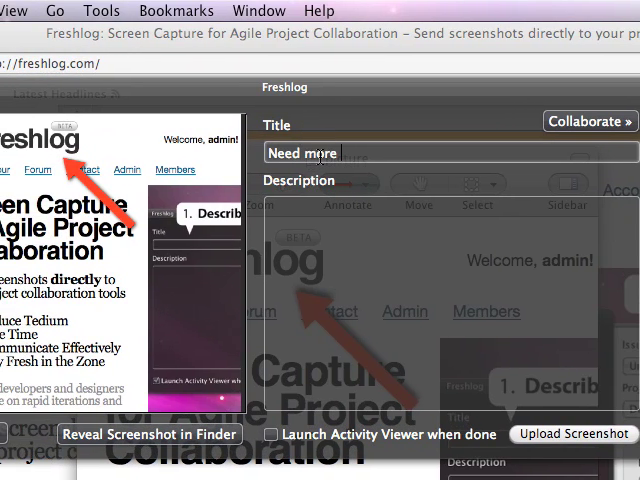
type("whitespace")
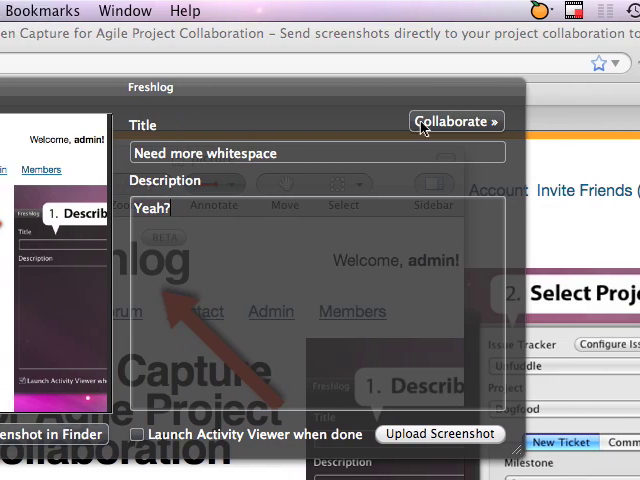
left_click(456, 121)
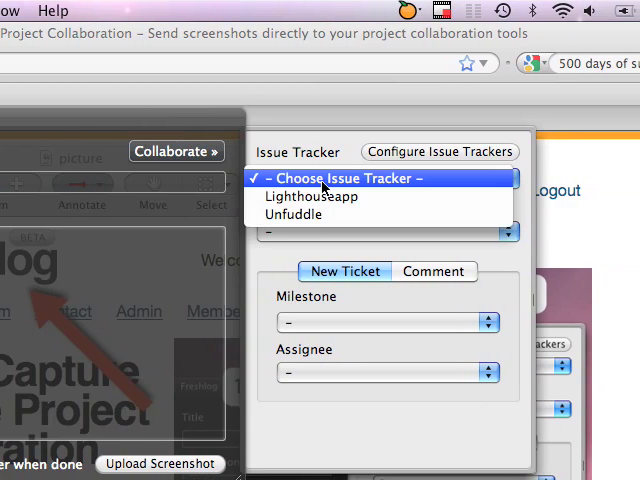
Send the screenshot as a Lighthouseapp ticket in project Freshlog, milestone Bugs, assigned to the team member.
left_click(311, 196)
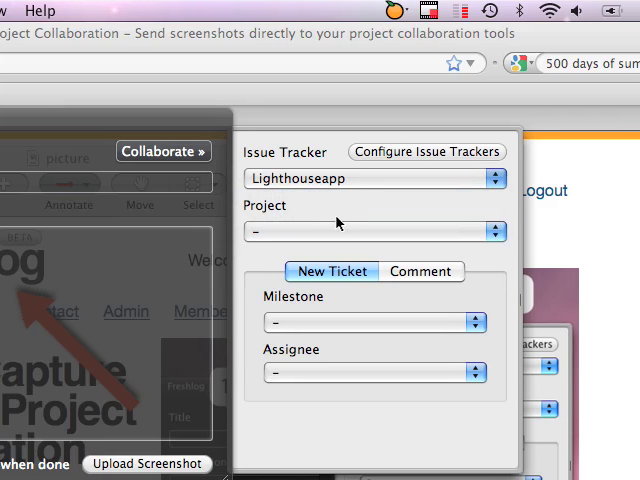
left_click(373, 231)
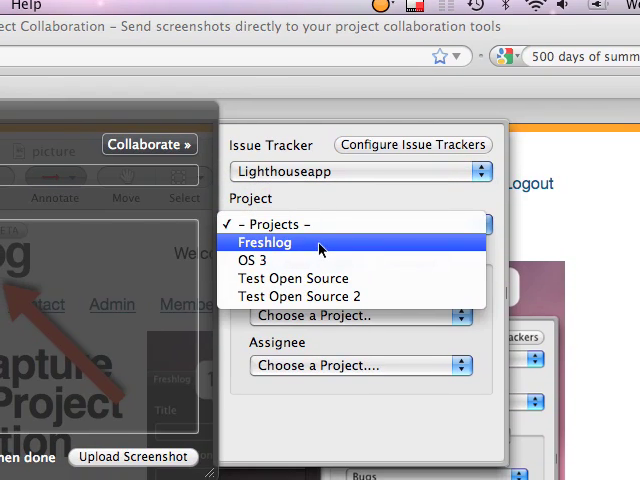
left_click(267, 242)
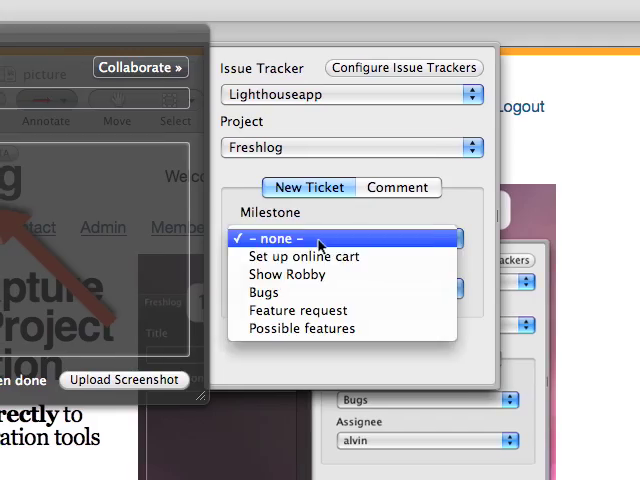
left_click(264, 292)
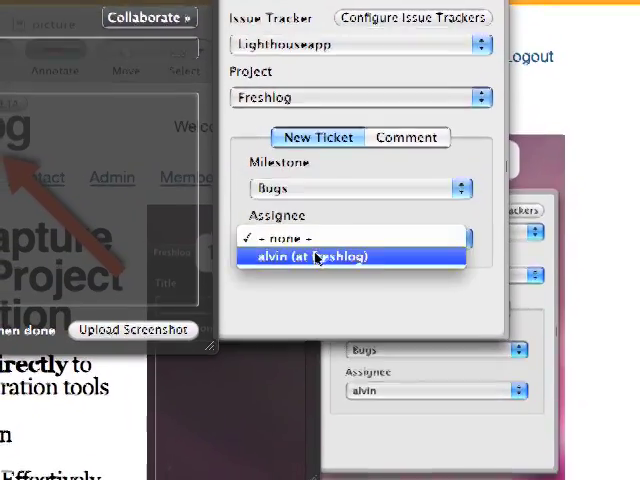
left_click(350, 256)
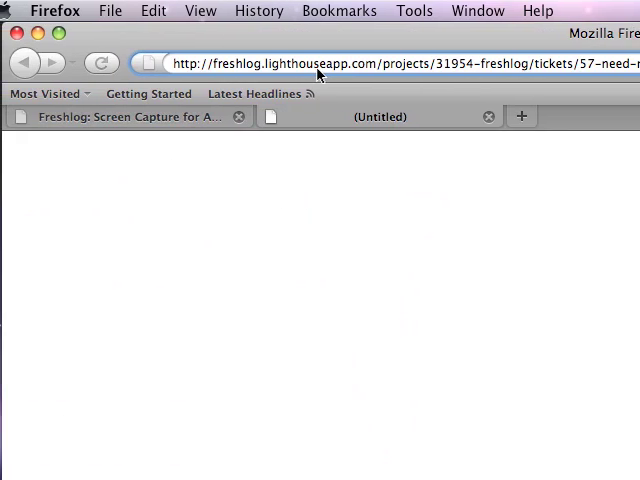
Load ticket #57 'Need more whitespace' and scroll to its annotated screenshot.
key("Return")
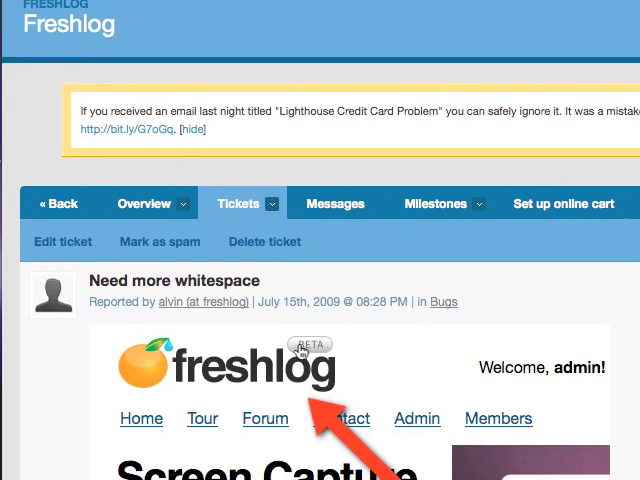
scroll("down", 3)
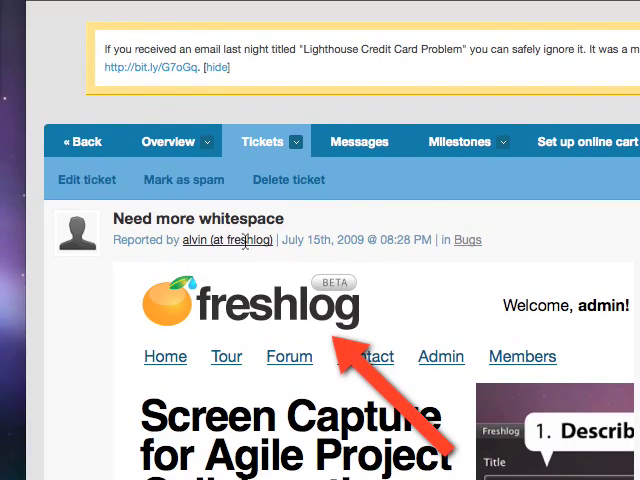
scroll("down", 3)
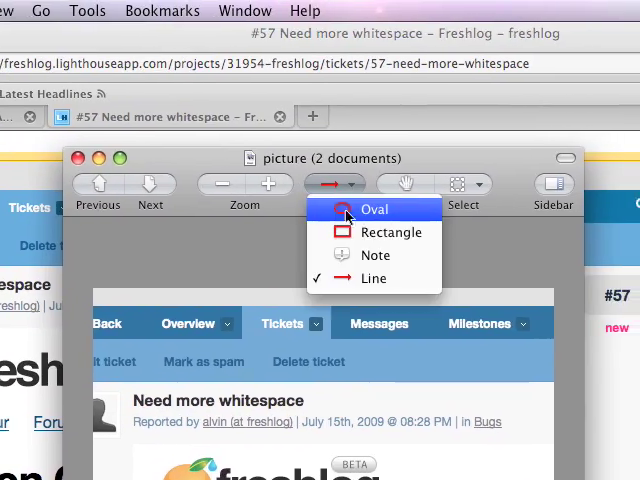
Circle the logo with an oval, title the capture 'okay' and post it as a comment to ticket #57.
left_click(374, 209)
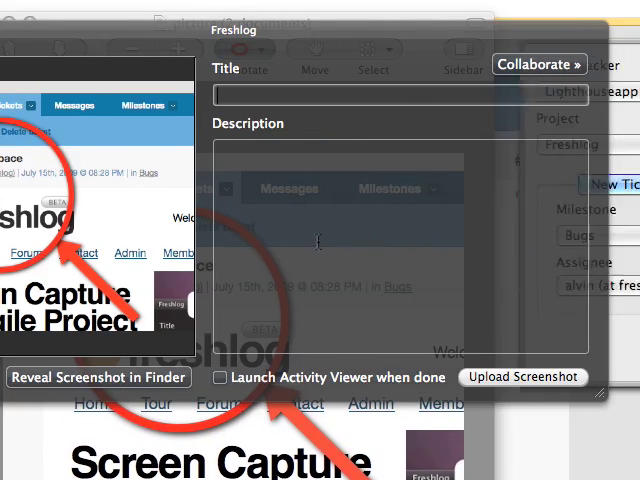
type("okay")
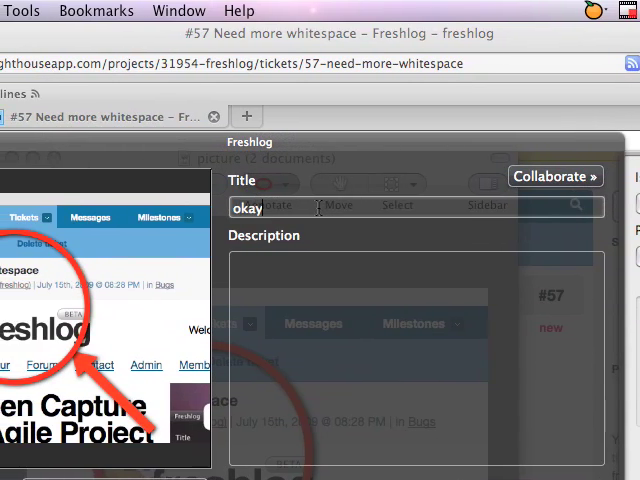
left_click(380, 176)
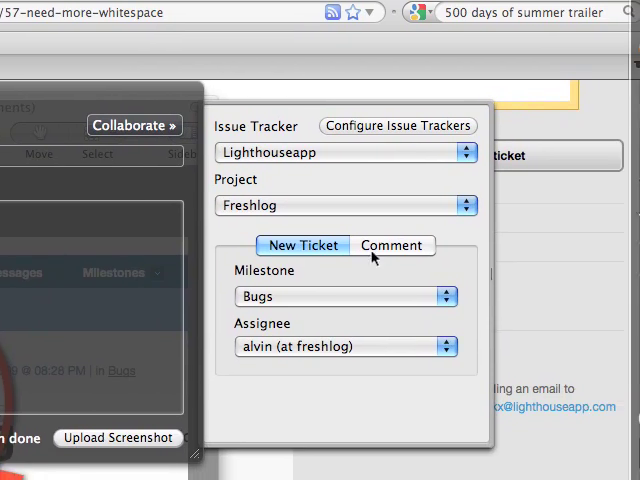
left_click(391, 245)
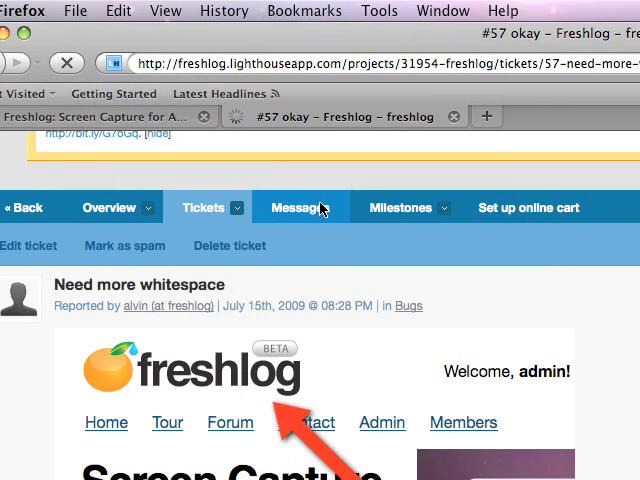
Scroll through the reloaded ticket #57 page and its annotated screenshot.
scroll("down", 3)
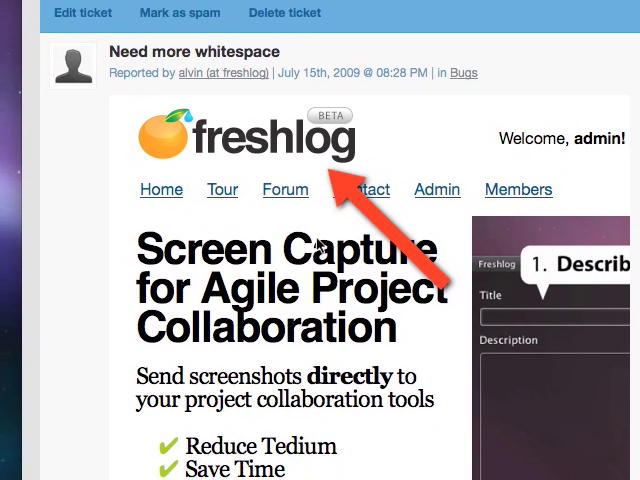
scroll("down", 3)
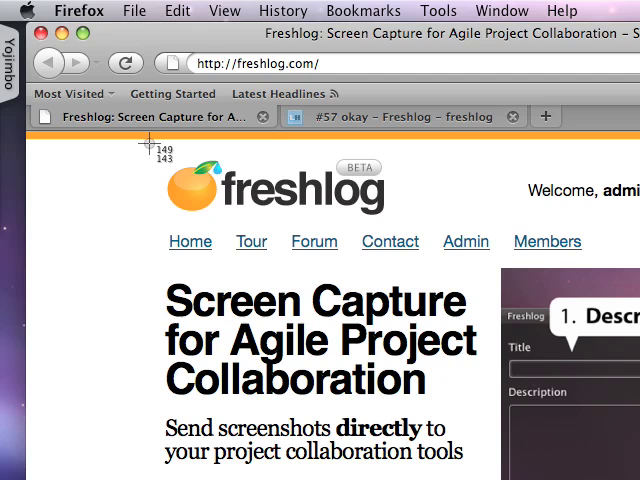
mouse_move(144, 166)
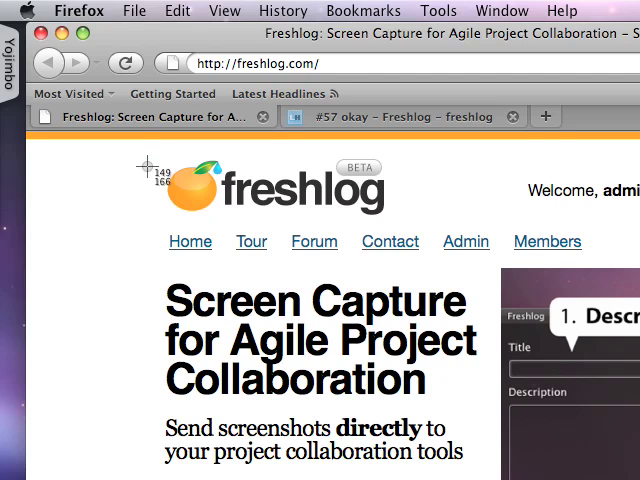
Scroll the Freshlog homepage into position for the area capture above the logo.
scroll("down", 3)
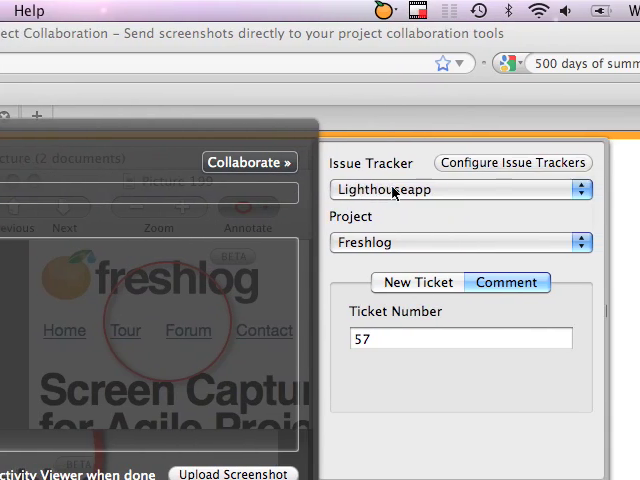
Route the capture to Unfuddle's Dogfood project as a new ticket under Sandbox Testing.
left_click(460, 189)
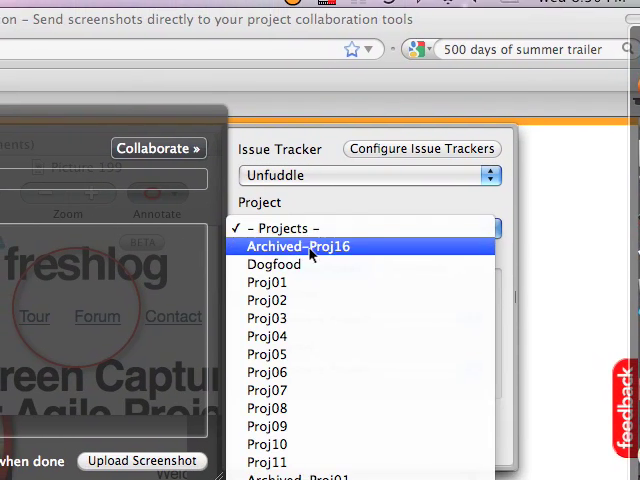
left_click(274, 264)
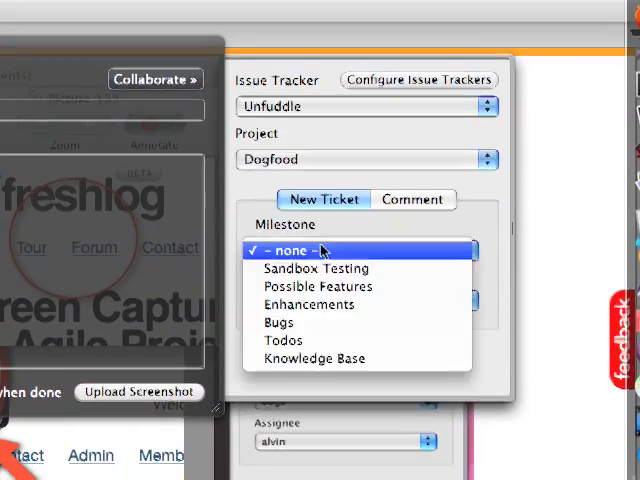
left_click(316, 268)
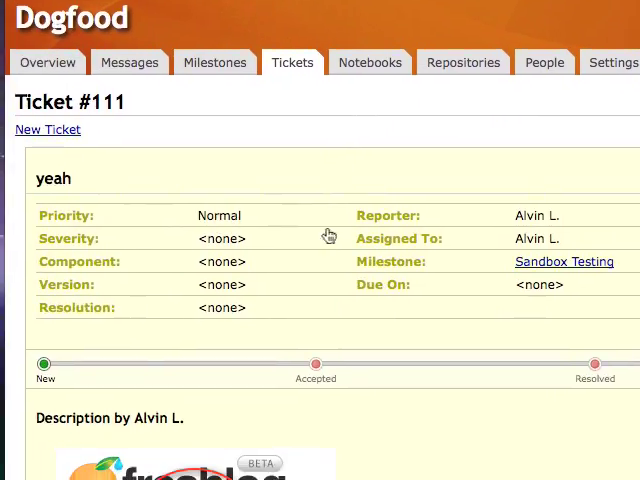
Scroll through Unfuddle ticket #111 'yeah' to its details and attached screenshot.
scroll("down", 3)
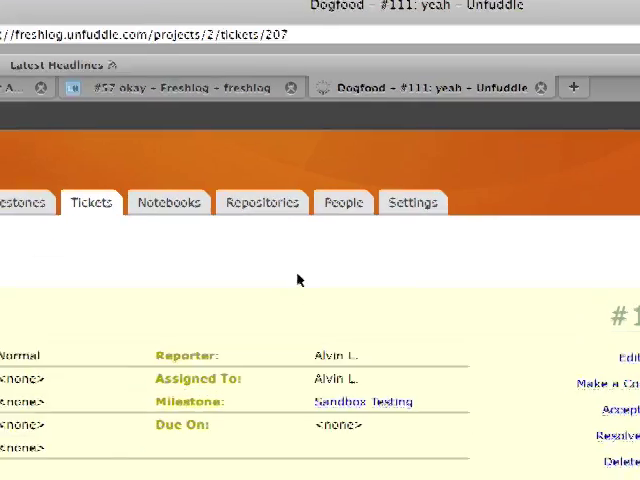
scroll("down", 3)
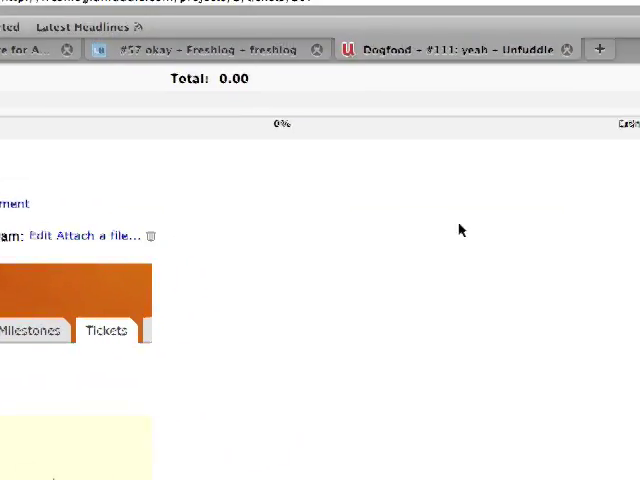
Show Freshlog's Activity window from the menu-bar icon.
left_click(322, 11)
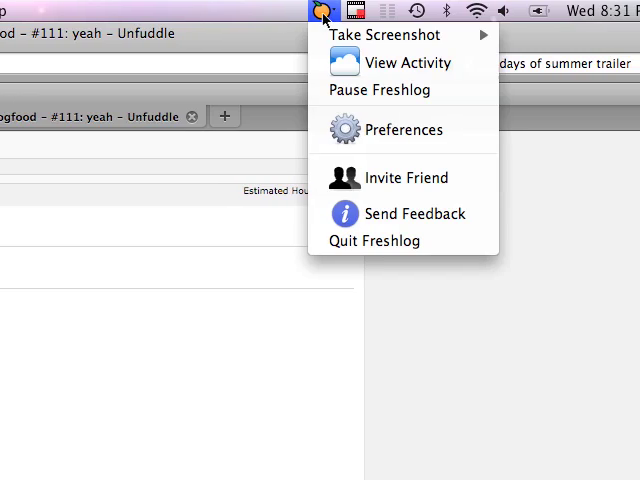
mouse_move(377, 62)
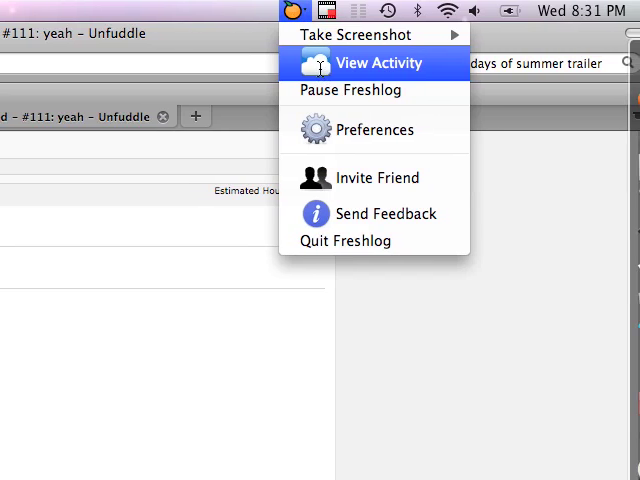
left_click(378, 62)
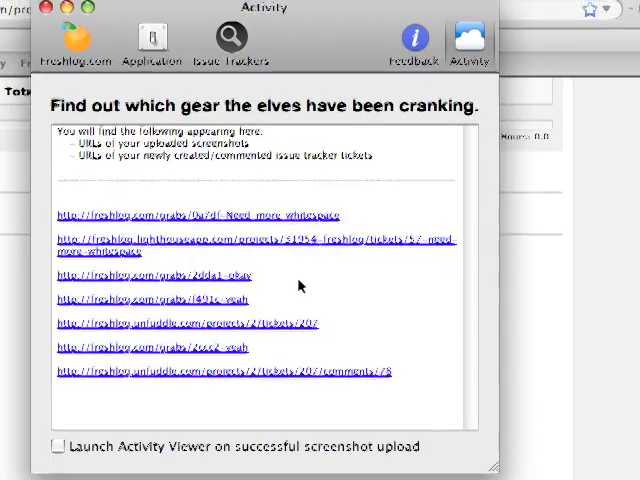
Review Issue Trackers and Application preferences, cancelling the editor chooser to keep Preview.
left_click(232, 40)
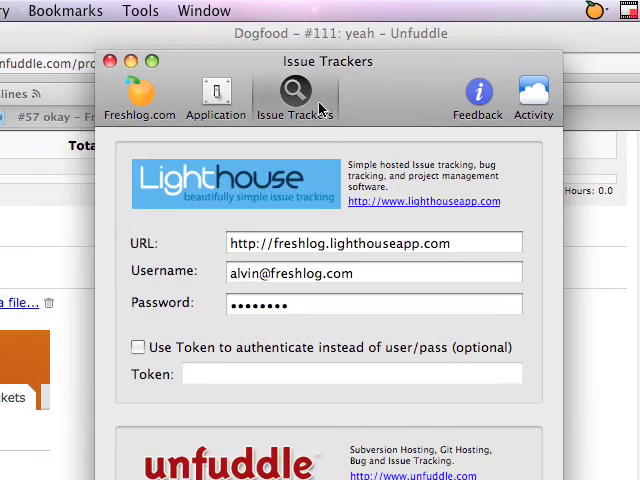
scroll("down", 3)
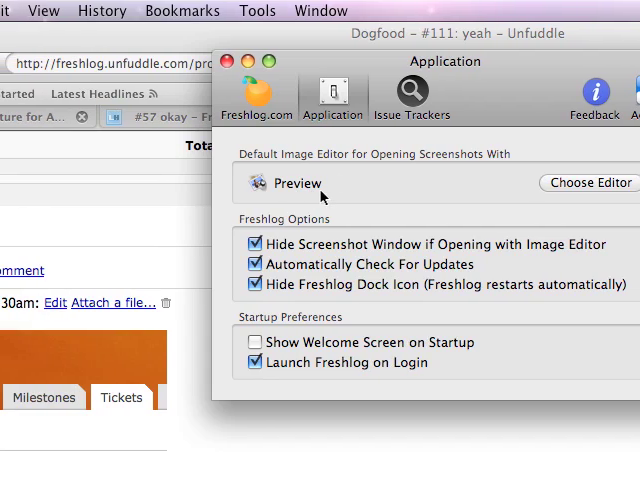
left_click(588, 183)
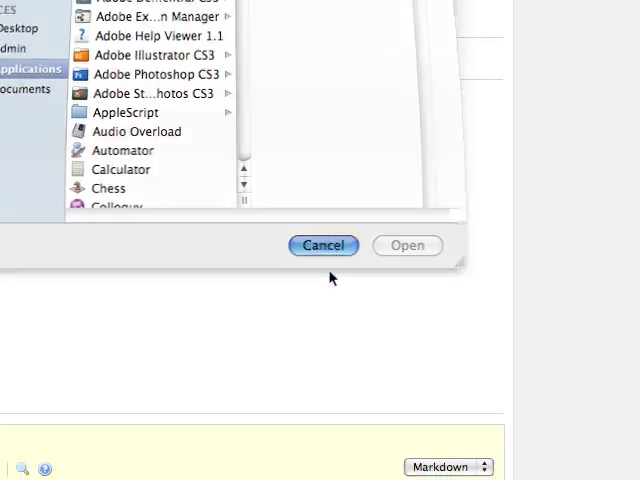
left_click(323, 245)
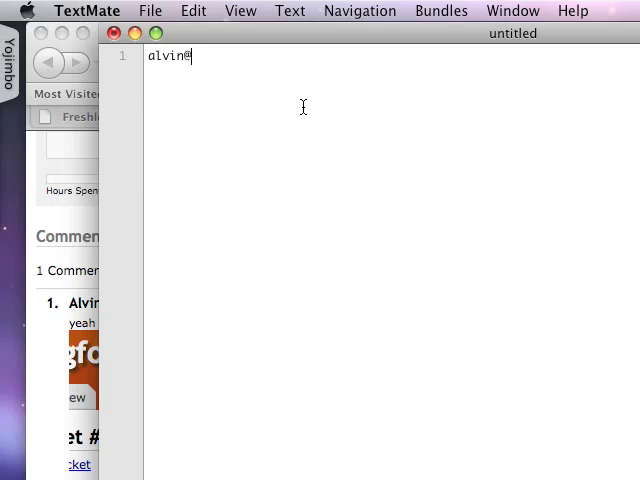
type("freshl")
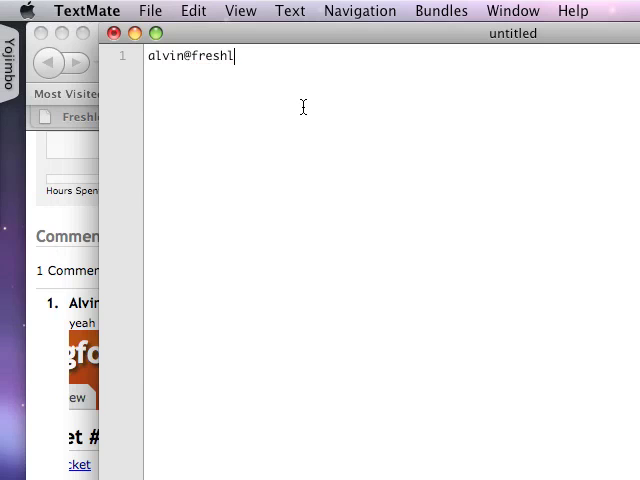
type("og.com")
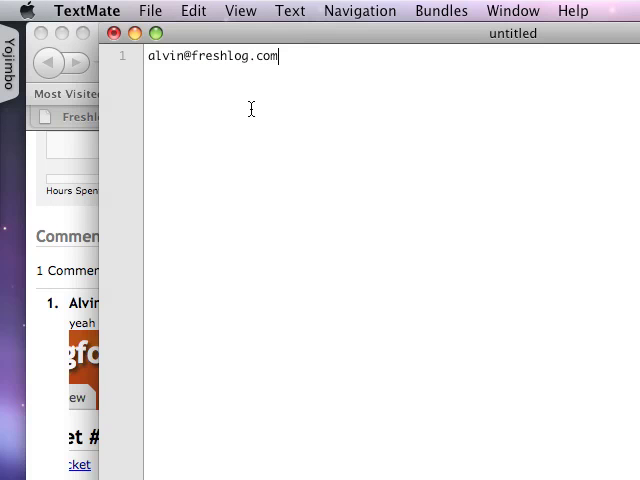
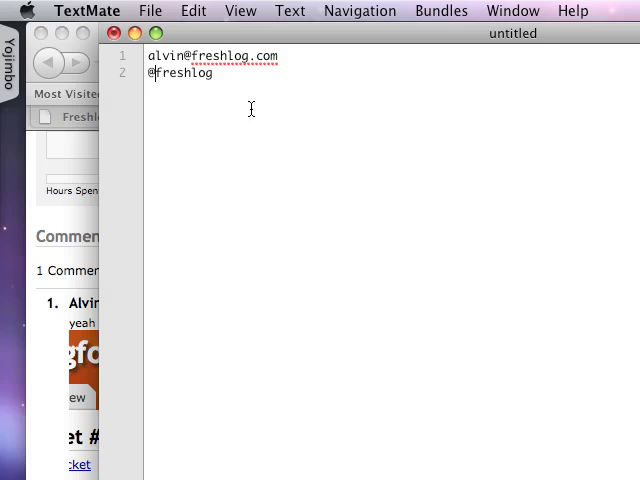
key("Return")
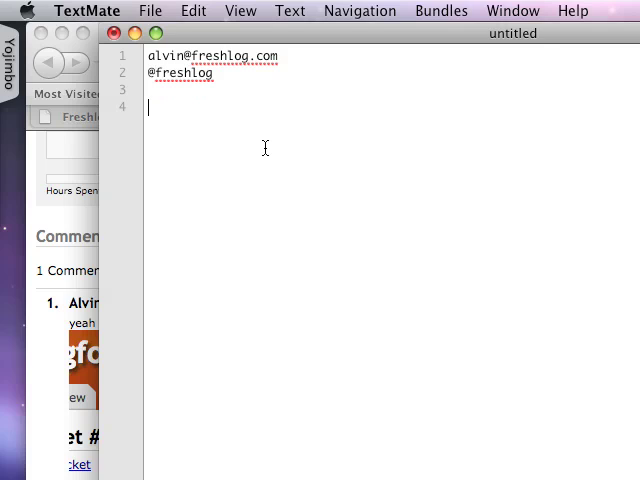
type("http://")
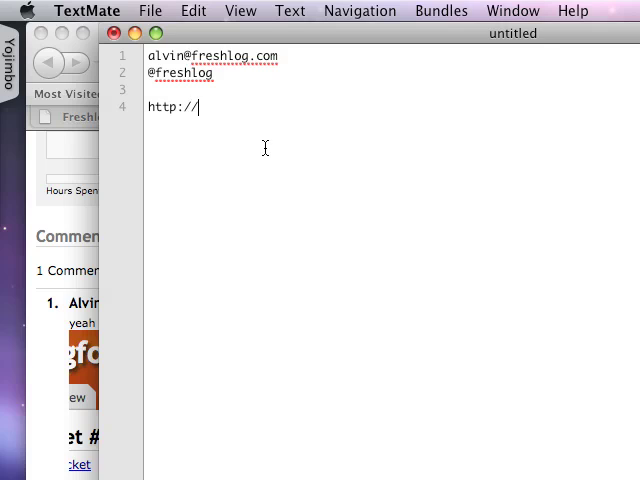
type("blg")
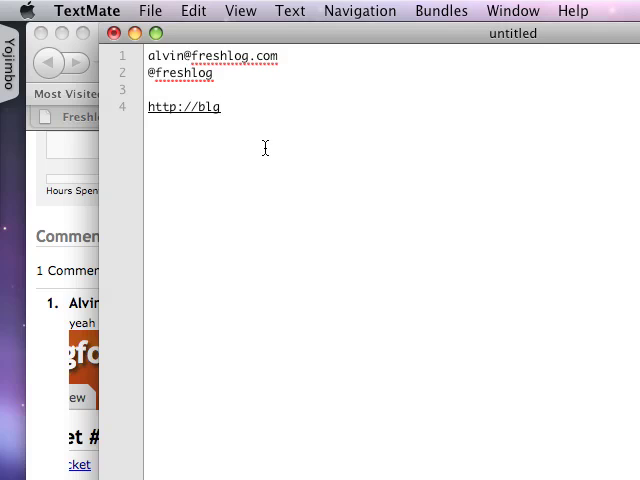
type("g.freshlog.com")
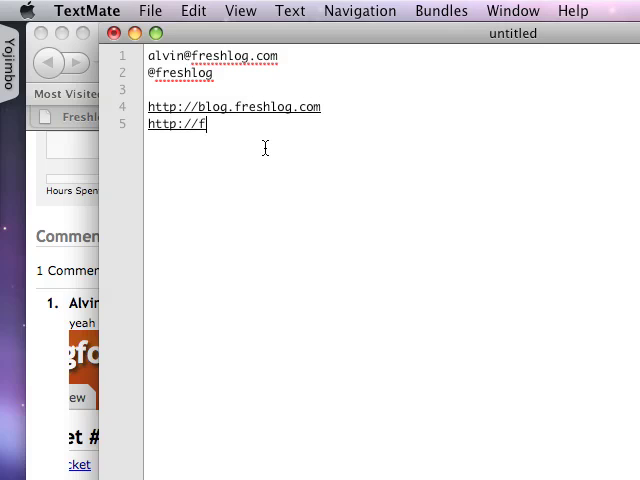
type("reshlog.co")
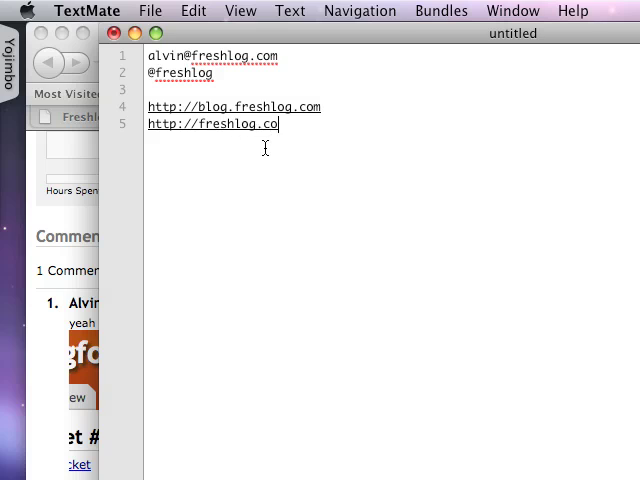
type("m")
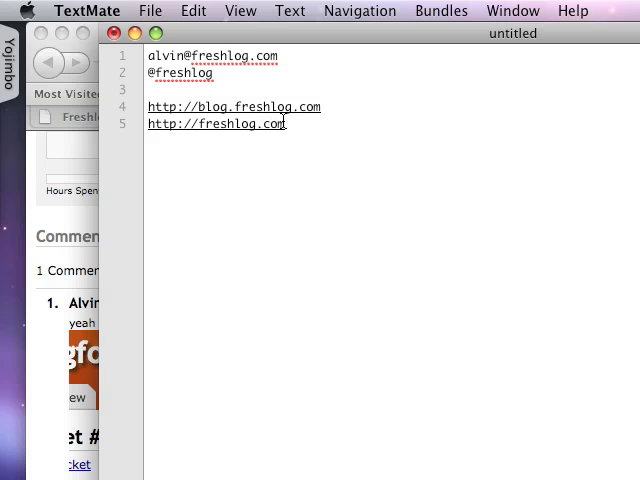